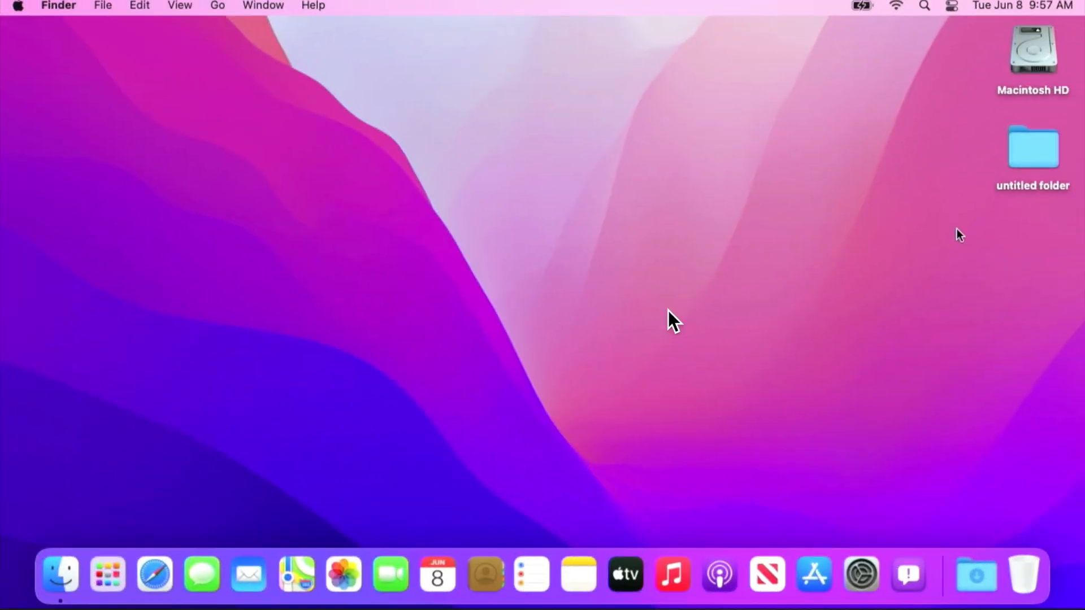
mouse_move(626, 463)
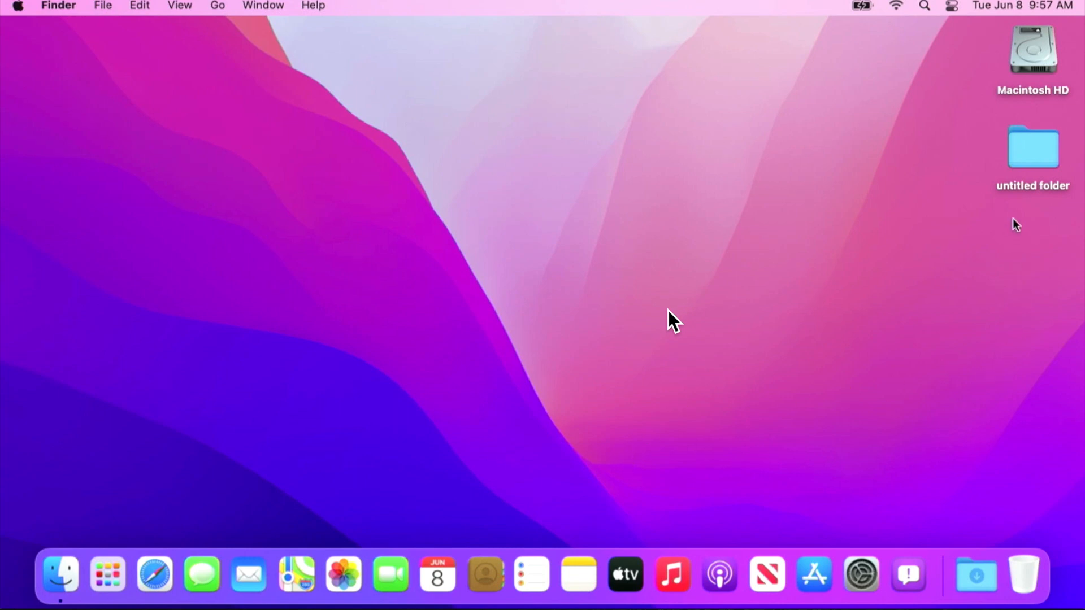
mouse_move(907, 574)
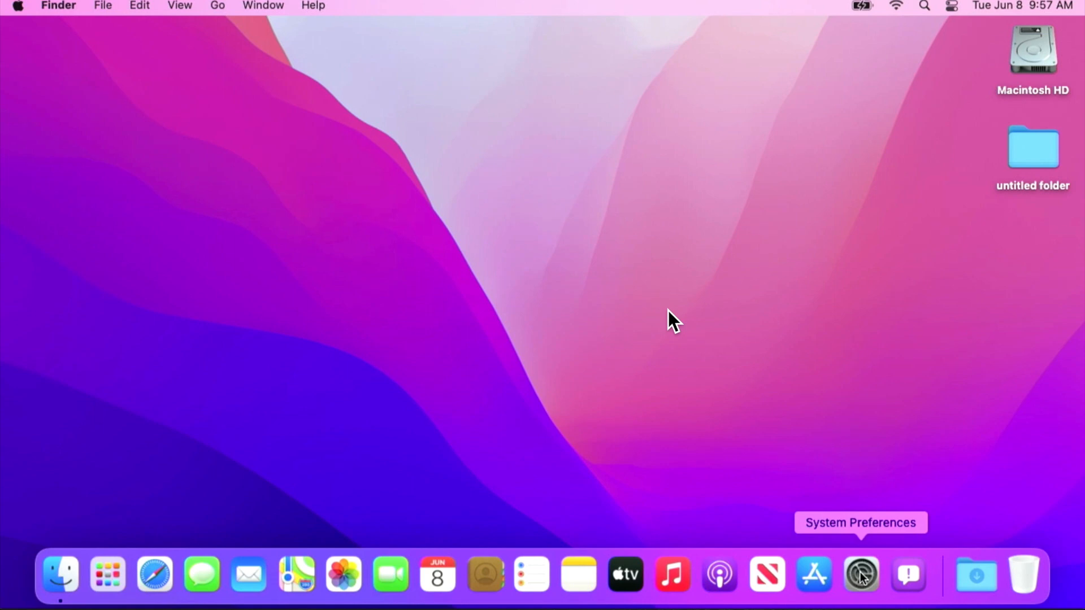
Launch Erase All Content and Settings from the System Preferences menu
click(860, 573)
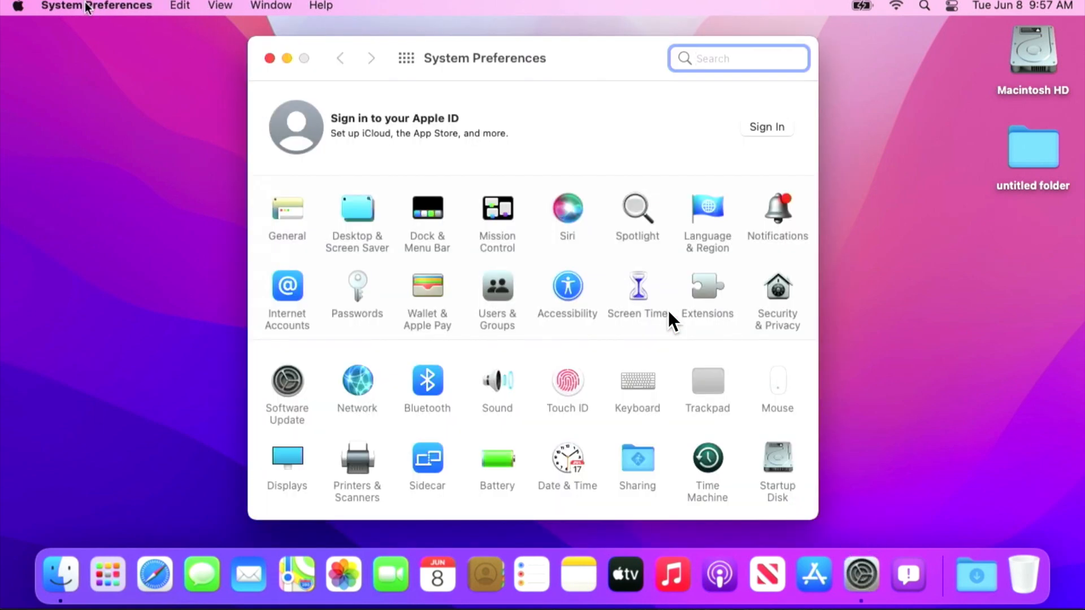
click(95, 6)
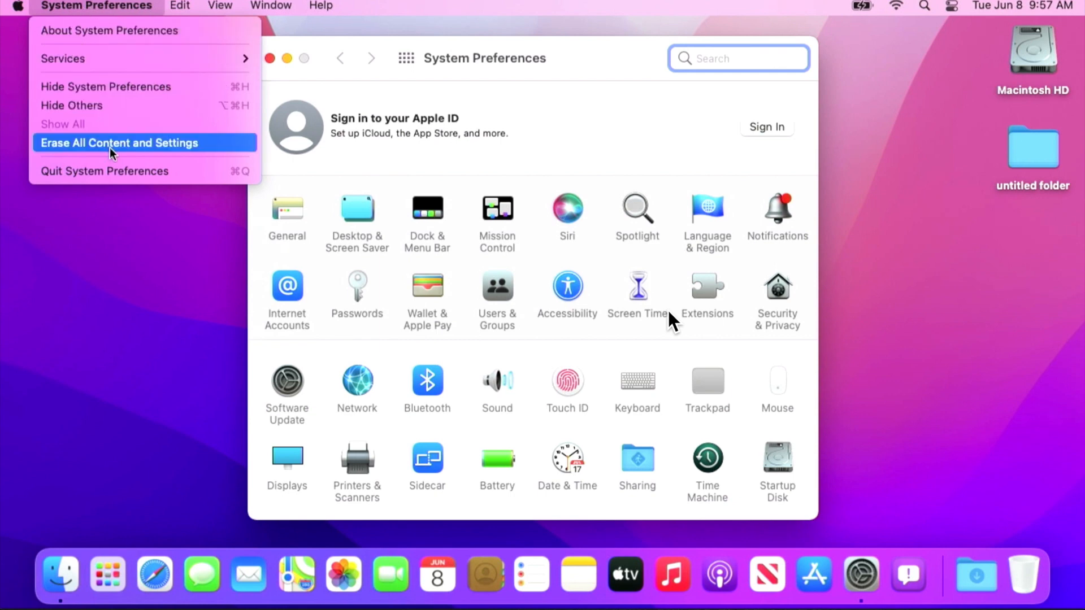
click(118, 142)
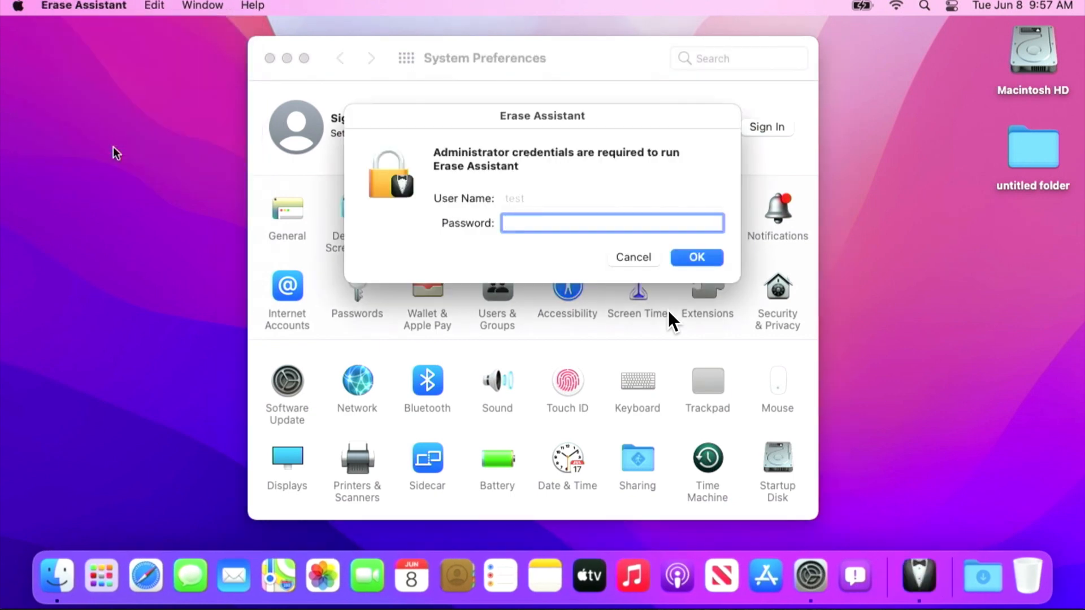
Enter the administrator password in Erase Assistant and confirm with OK
click(612, 222)
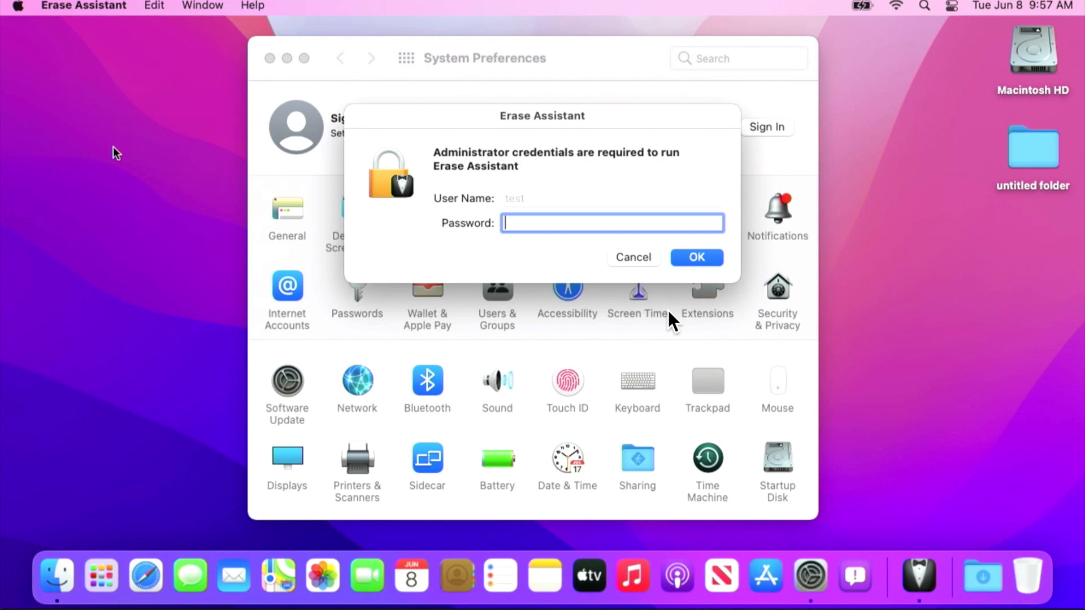
click(696, 256)
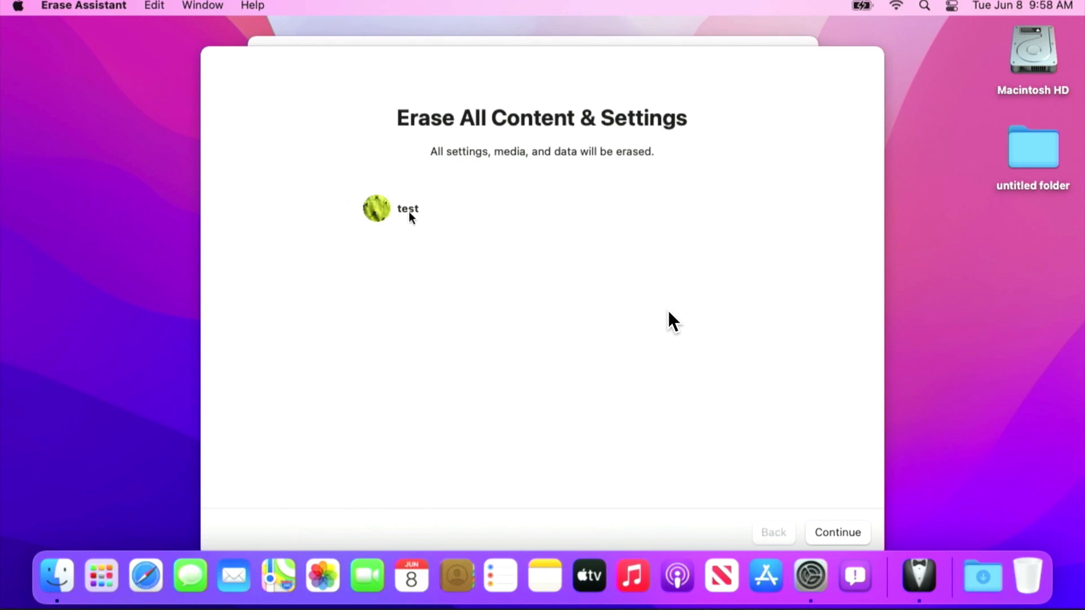
mouse_move(407, 249)
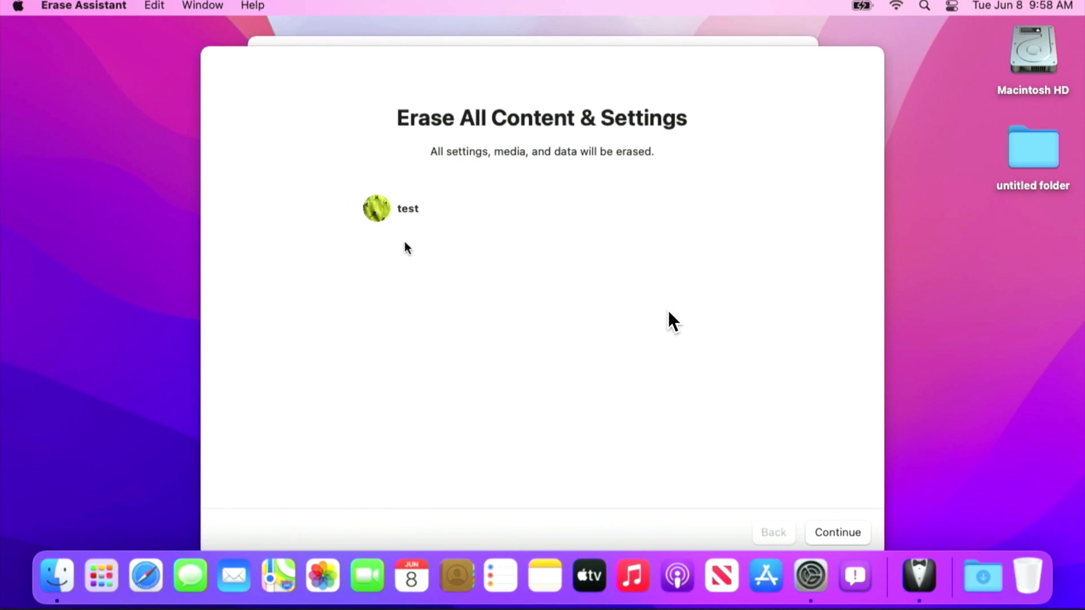
mouse_move(405, 253)
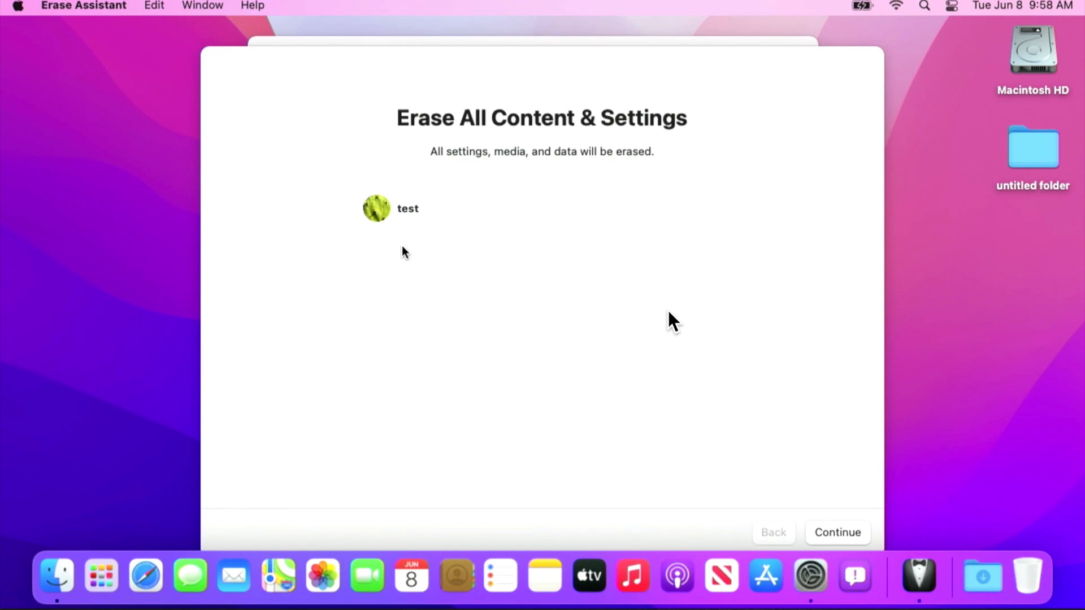
mouse_move(422, 185)
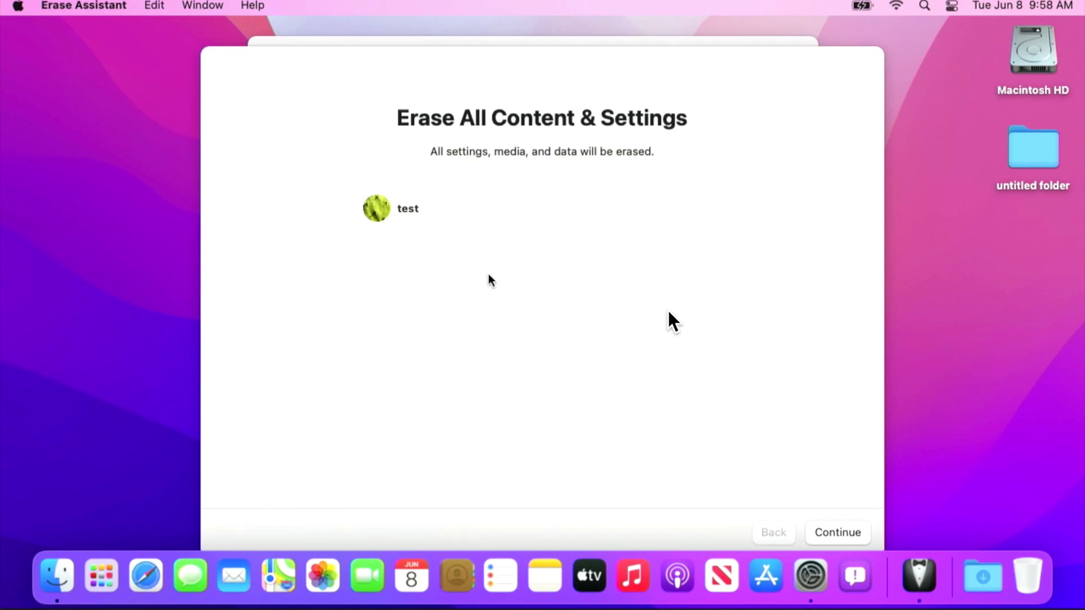
mouse_move(856, 522)
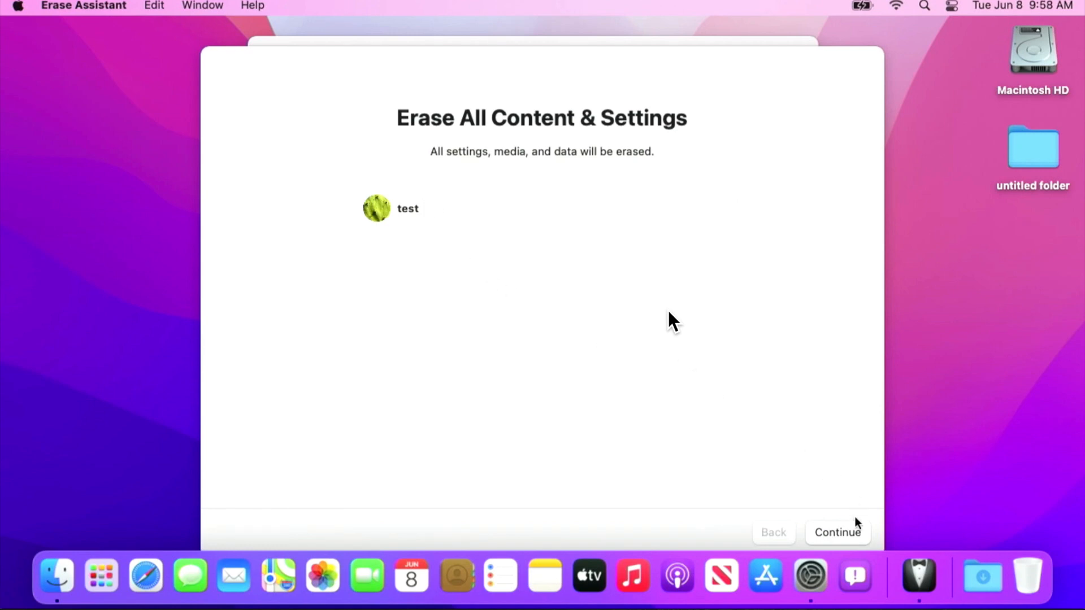
Continue past the erase overview and confirm Erase All Content & Settings
click(836, 532)
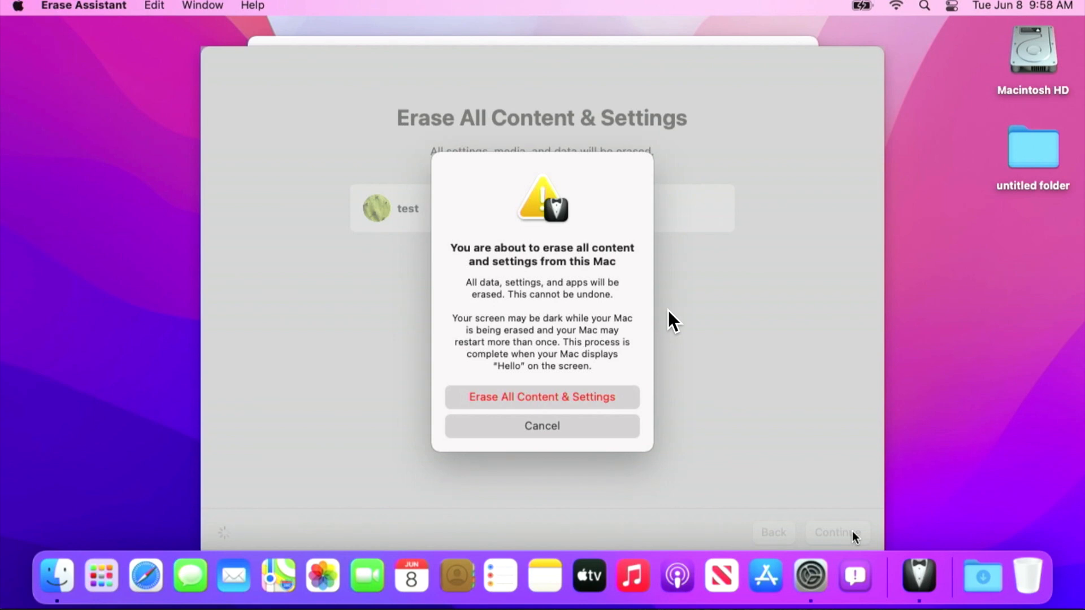
mouse_move(854, 576)
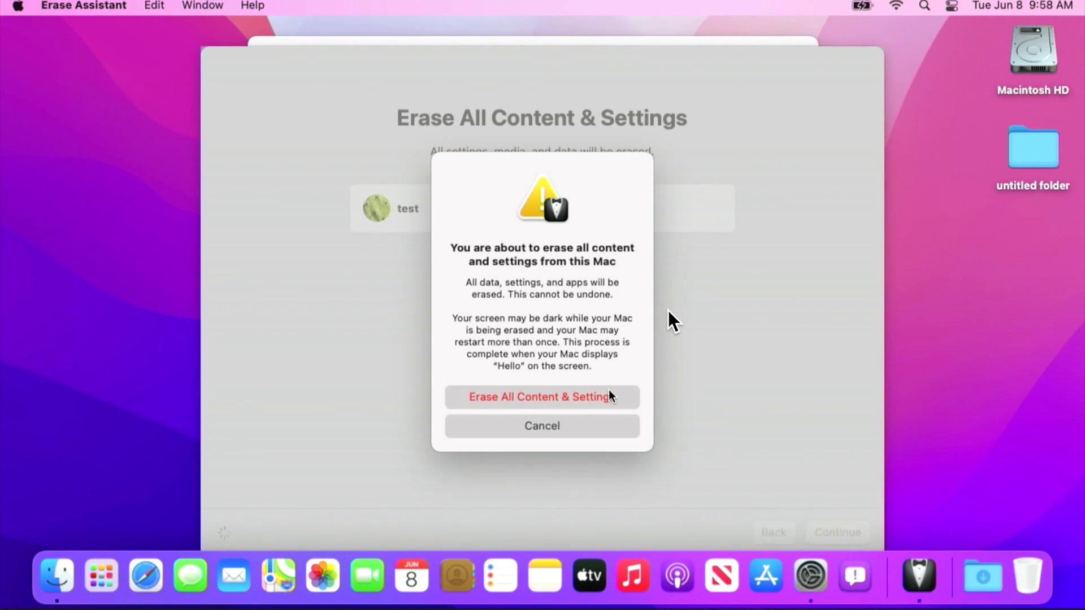
click(542, 426)
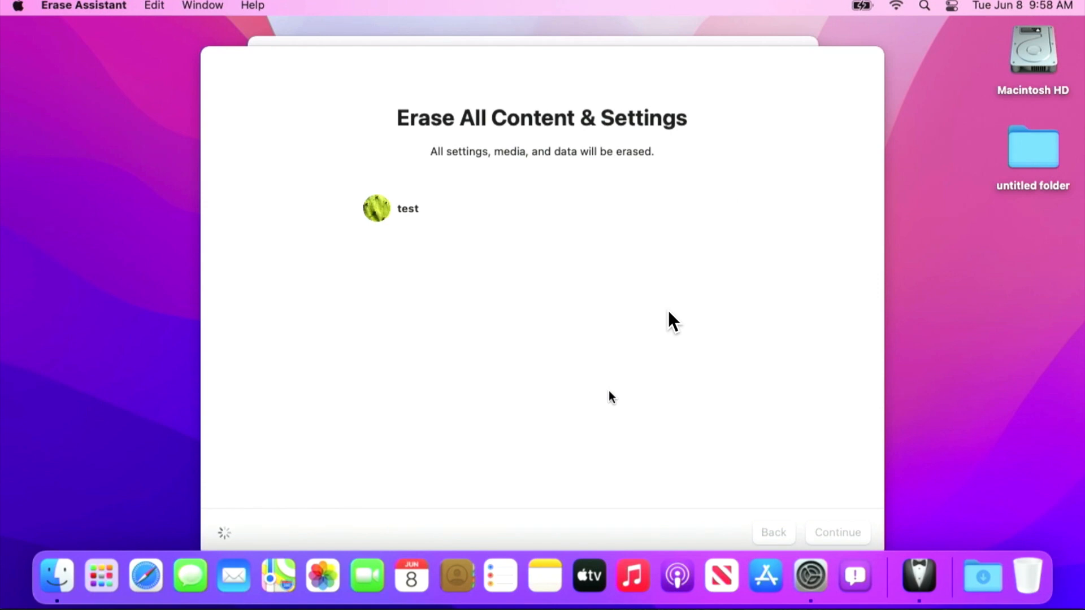
mouse_move(348, 501)
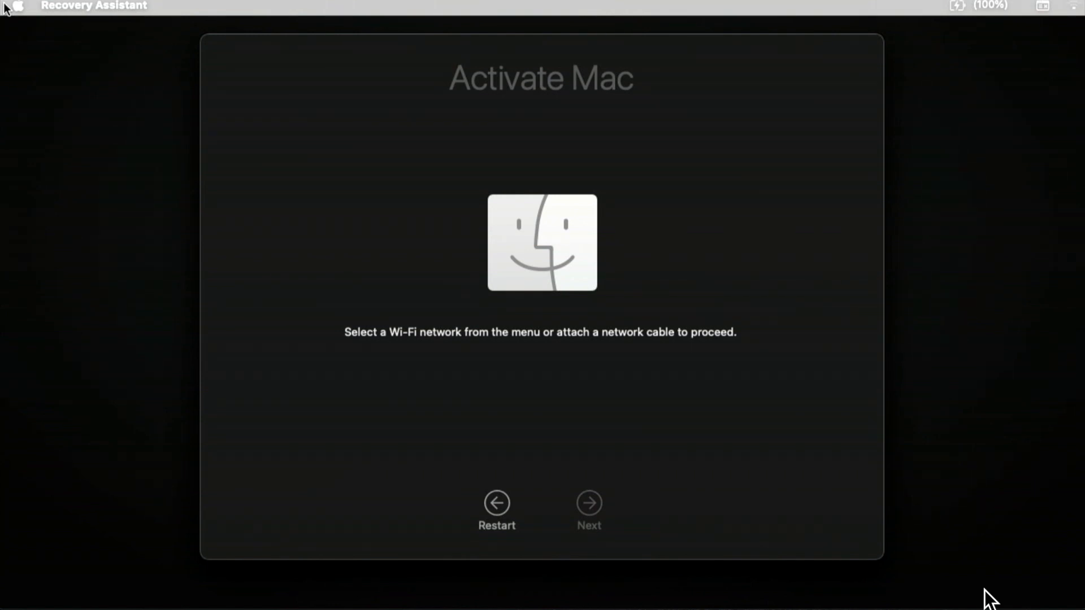
mouse_move(891, 16)
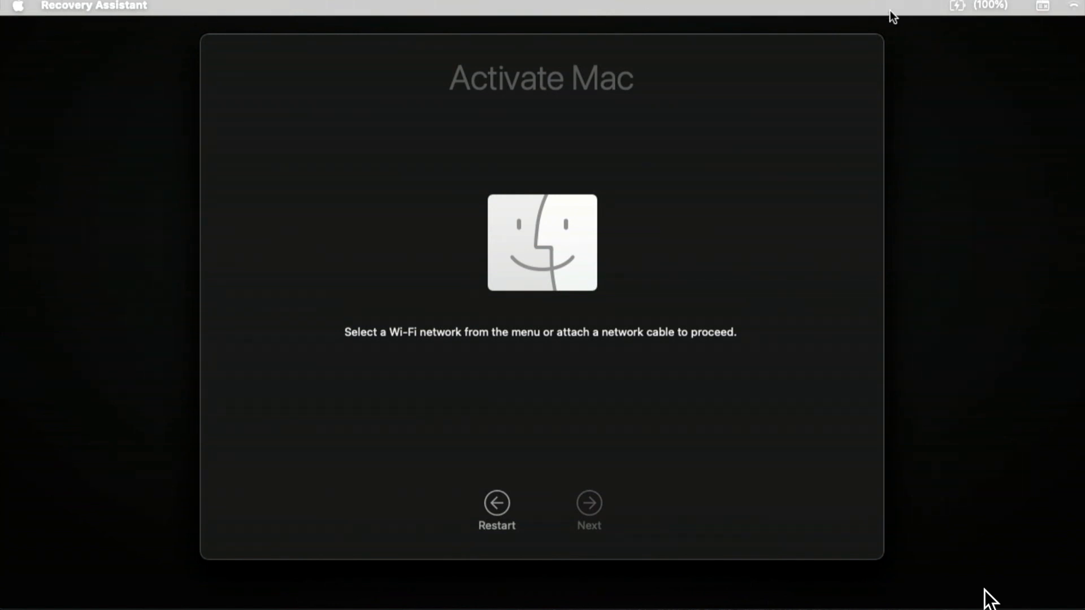
mouse_move(962, 185)
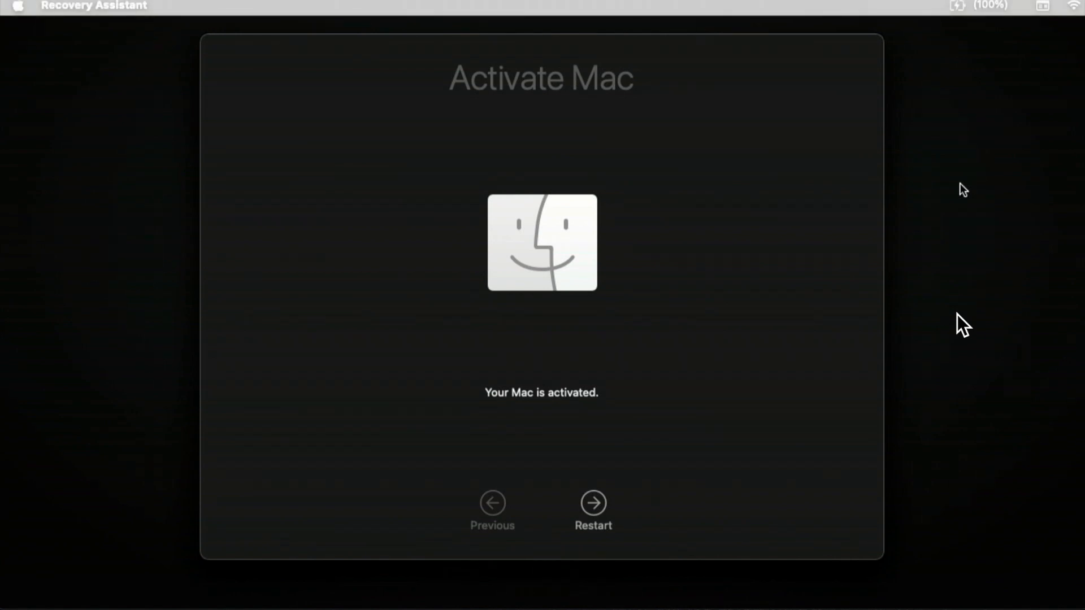
mouse_move(593, 503)
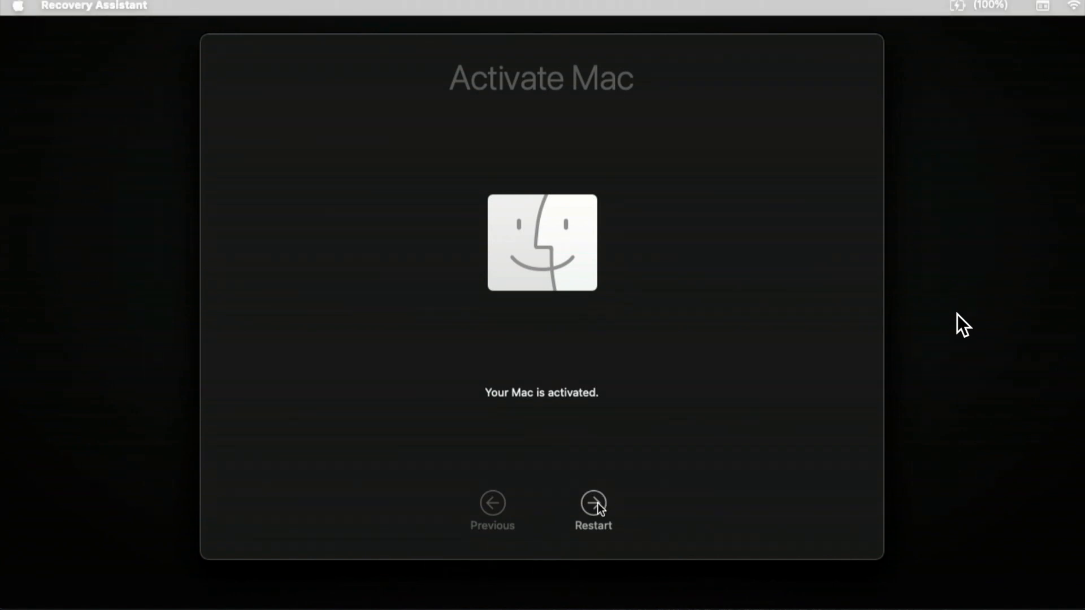
Restart the activated Mac and click Los geht's on the hallo screen
click(592, 501)
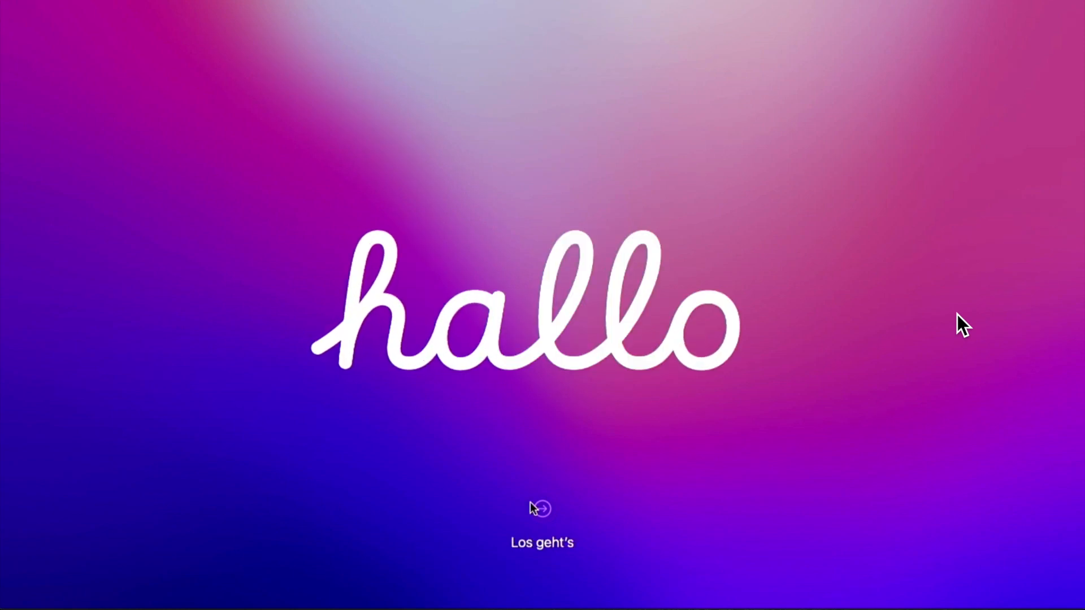
click(542, 509)
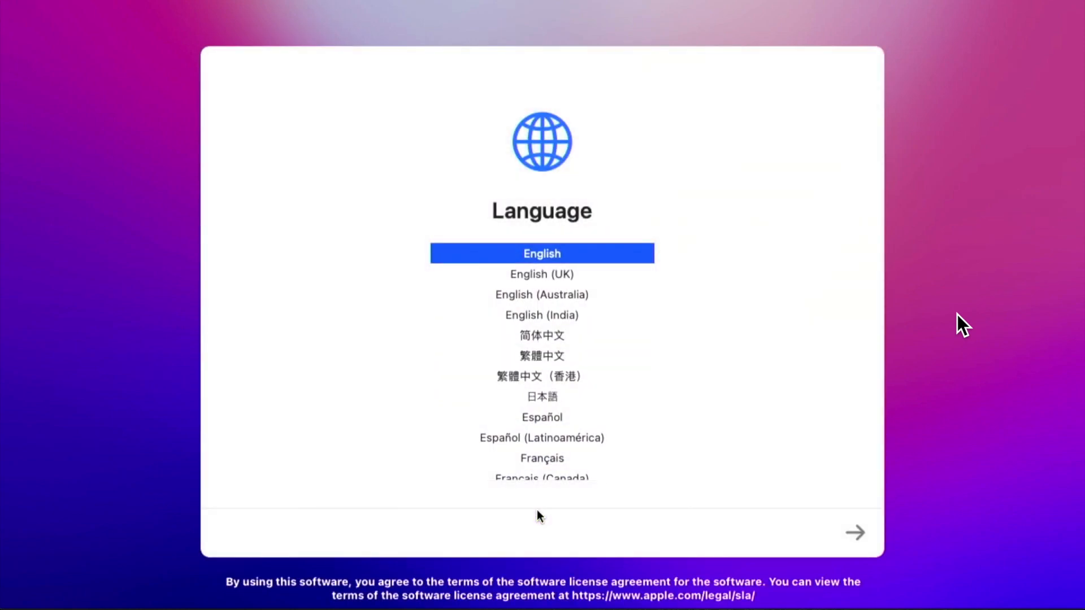